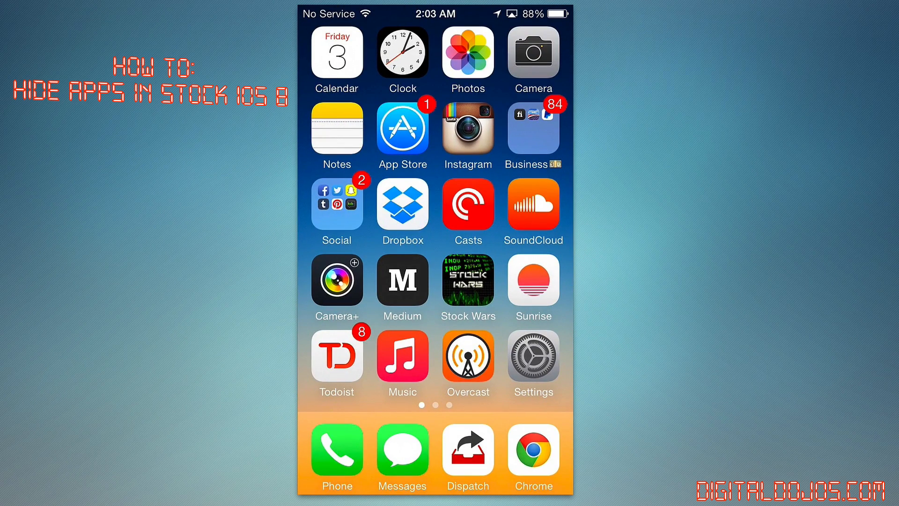
- Swipe to the second home page and open the Utilities folder
scroll(left, 3)
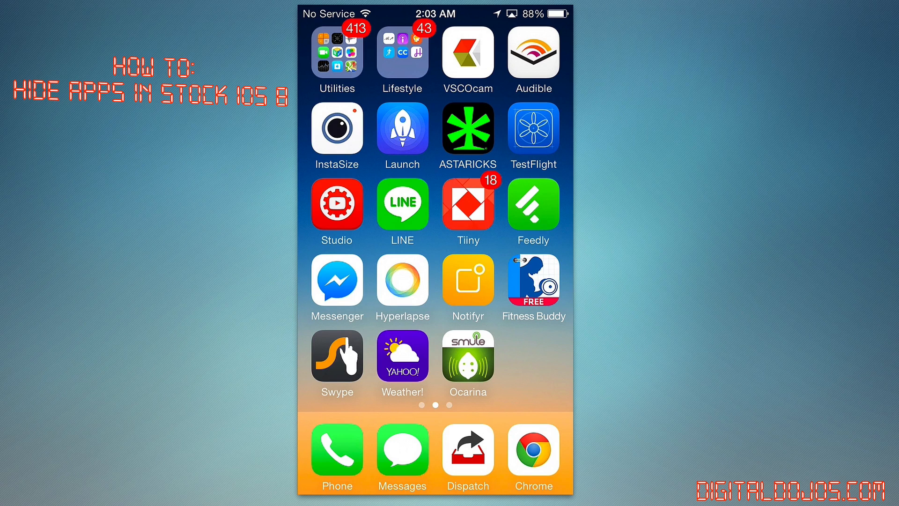
click(337, 51)
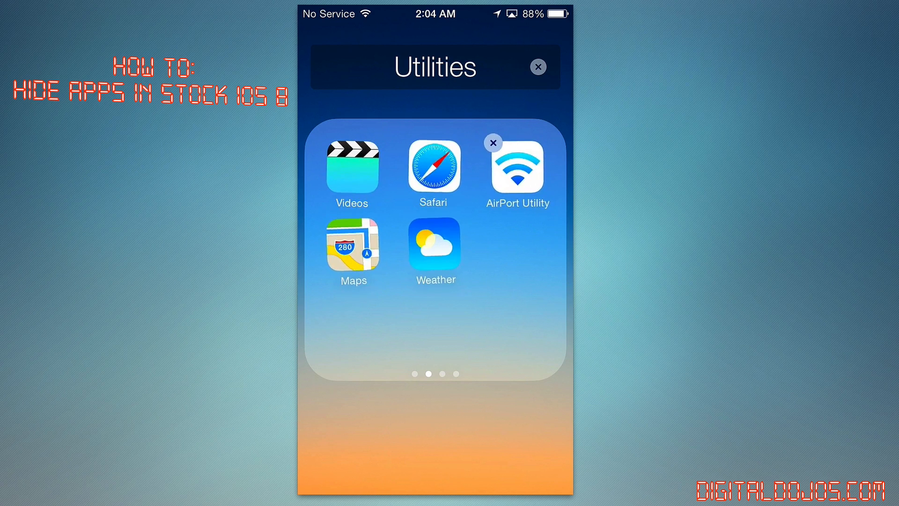
- Drag Videos out of Utilities onto page one, pressing Home mid-folder so it vanishes
drag(352, 166, 378, 240)
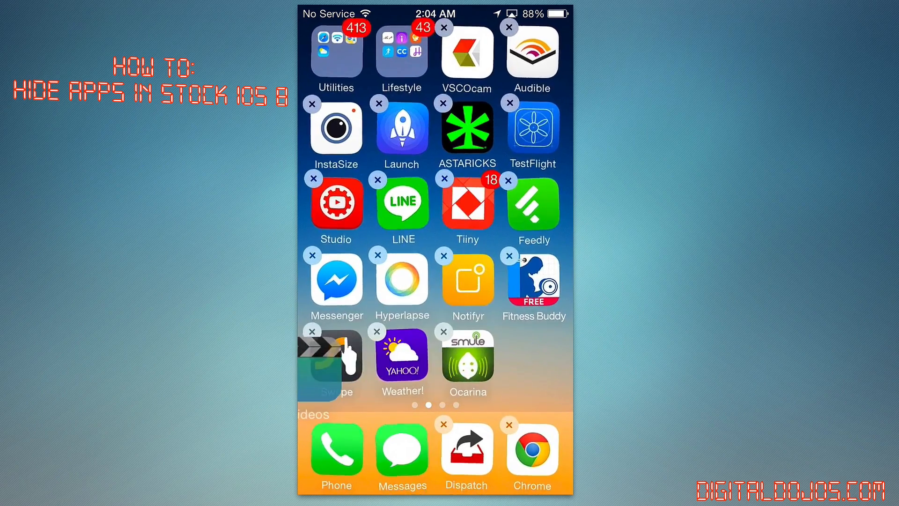
scroll(left, 3)
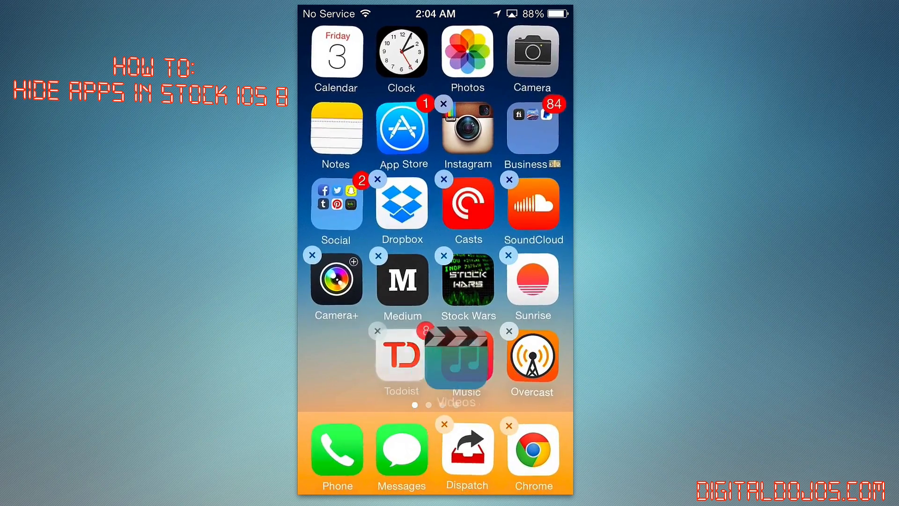
click(458, 355)
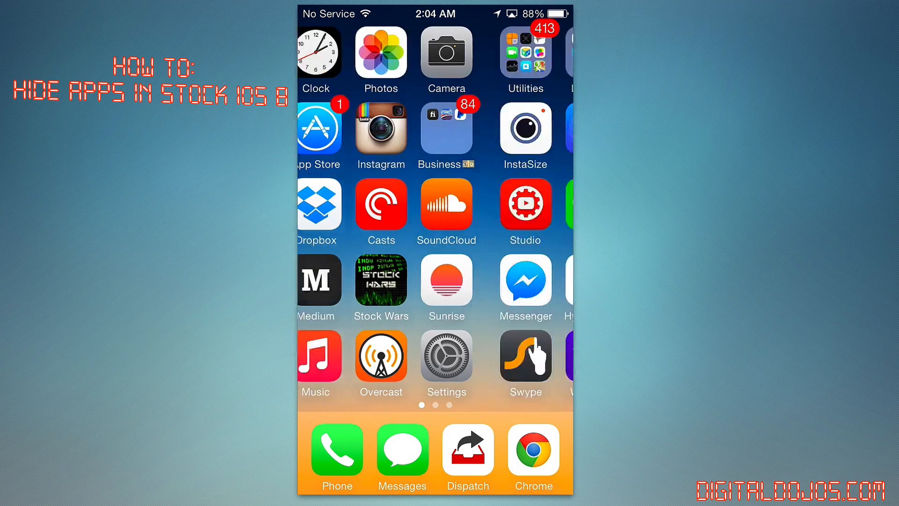
- Drop Voice Memos onto another app and press Home before the folder forms
click(524, 51)
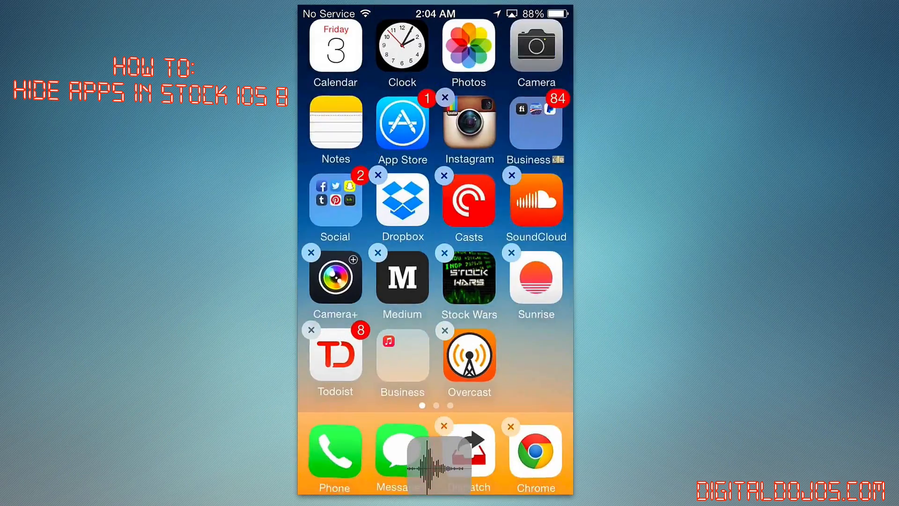
scroll(left, 3)
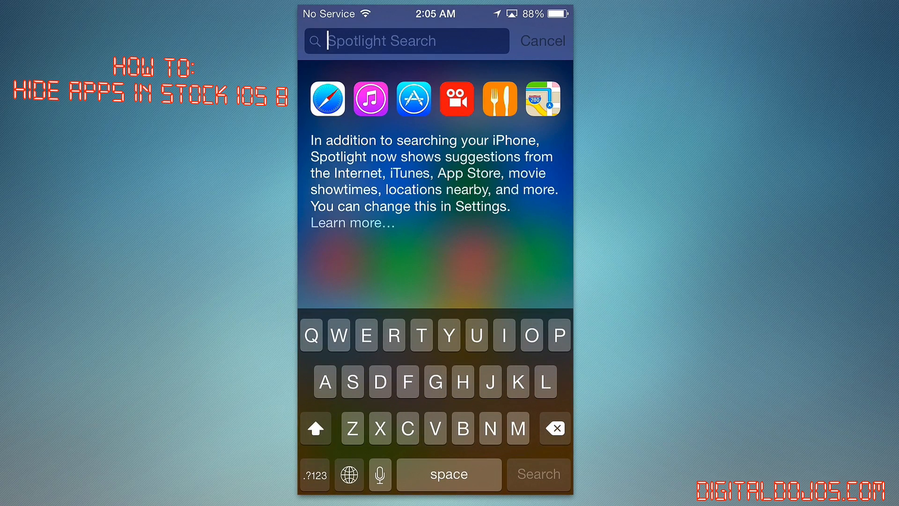
- Search 'video' in Spotlight to confirm the Videos app is still listed
text(video)
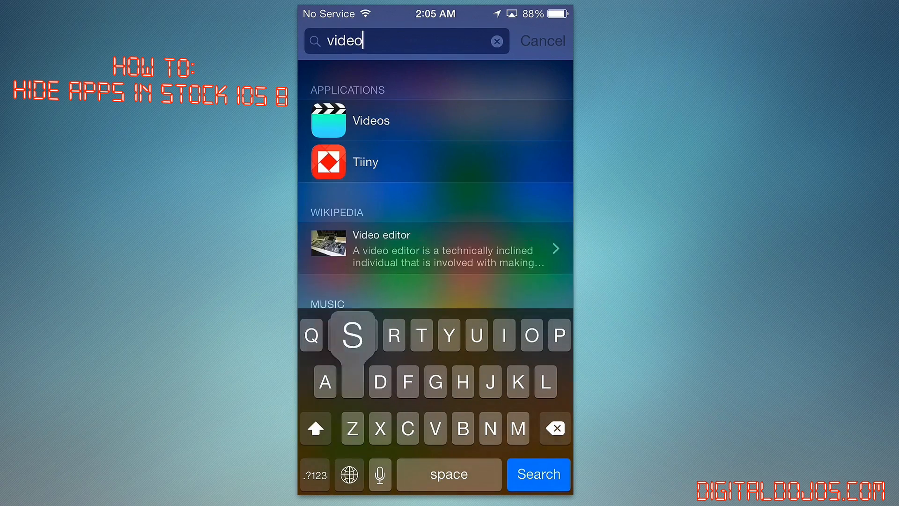
click(370, 121)
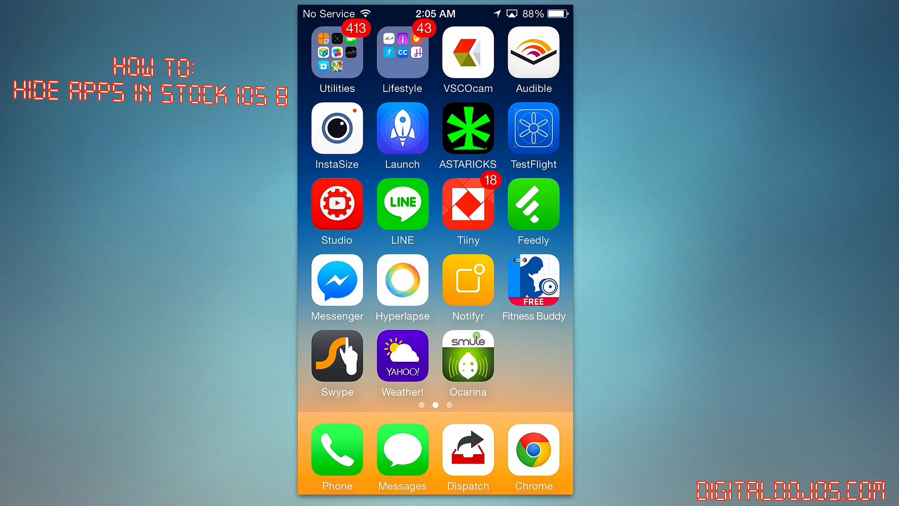
scroll(left, 3)
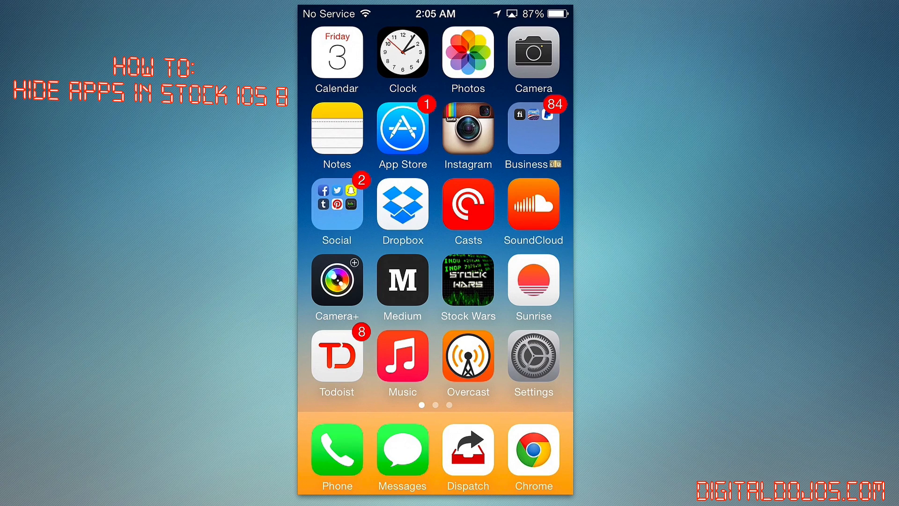
scroll(left, 3)
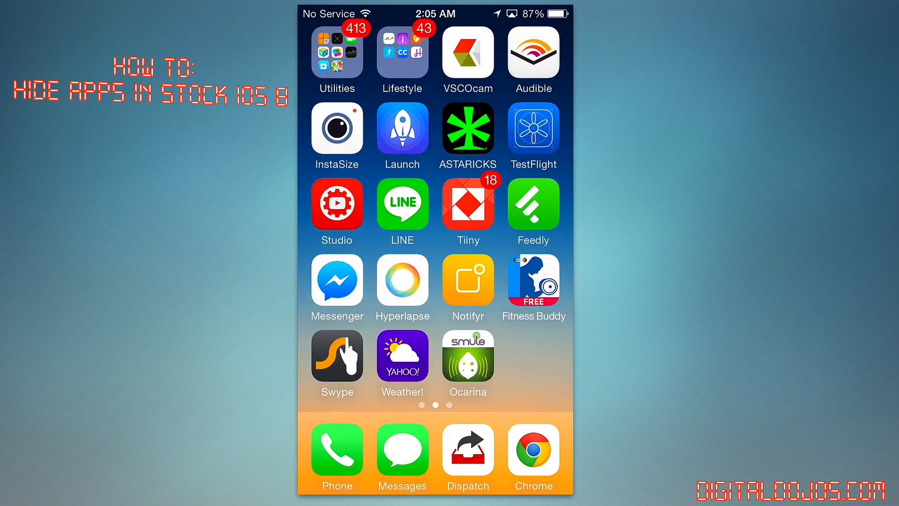